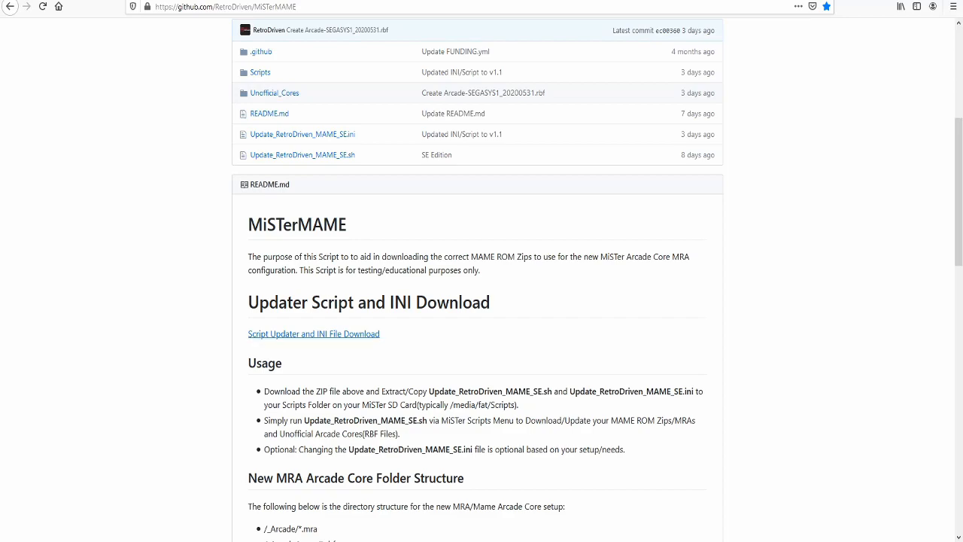
mouse_move(313, 333)
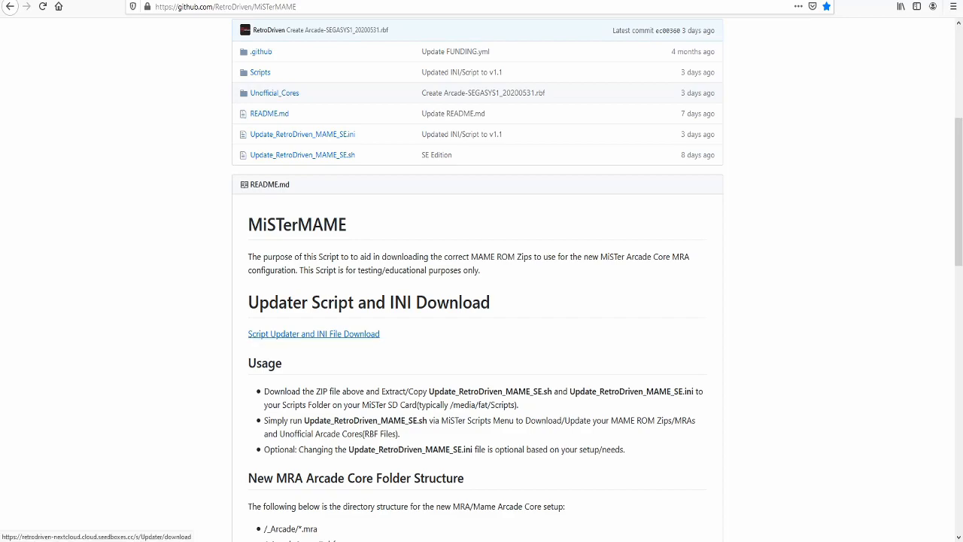
- Download the RetroDriven MAME SE updater ZIP via the 'Script Updater and INI File Download' link, saving it to disk
click(313, 334)
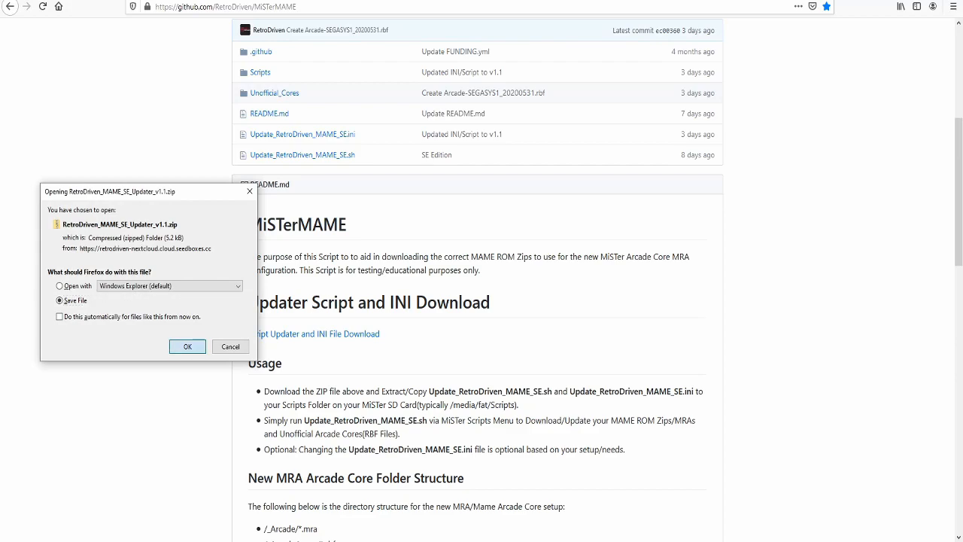
click(188, 346)
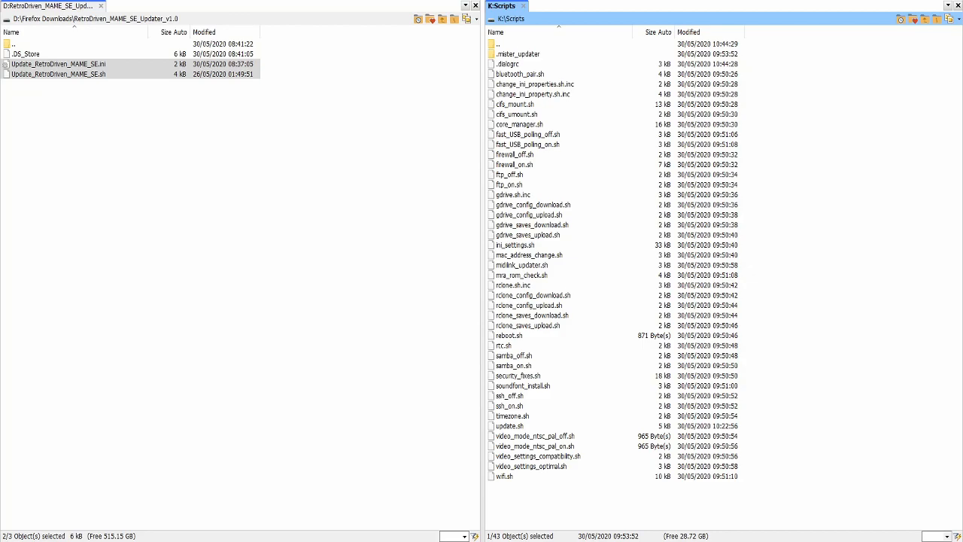
- Copy Update_RetroDriven_MAME_SE.sh and .ini into K:\Scripts with the standard copier
click(520, 54)
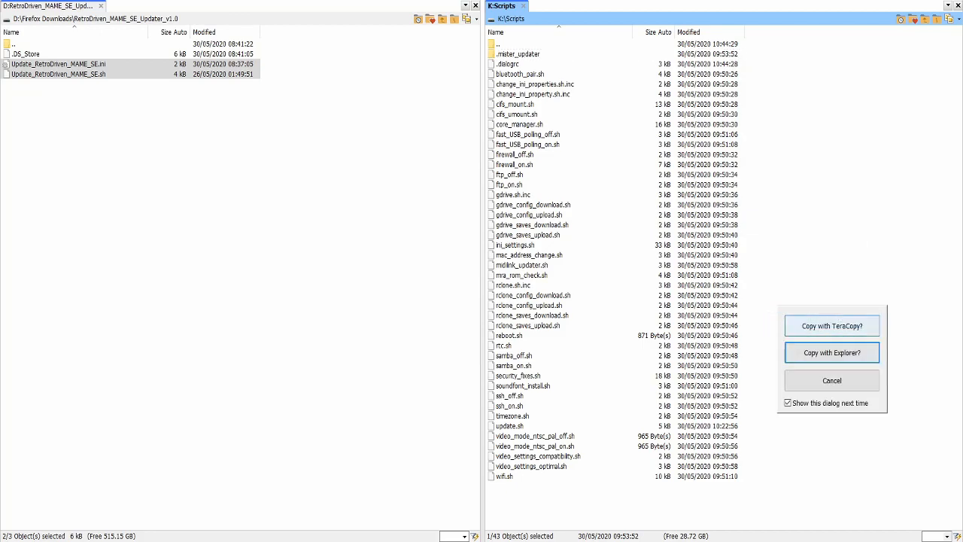
click(832, 353)
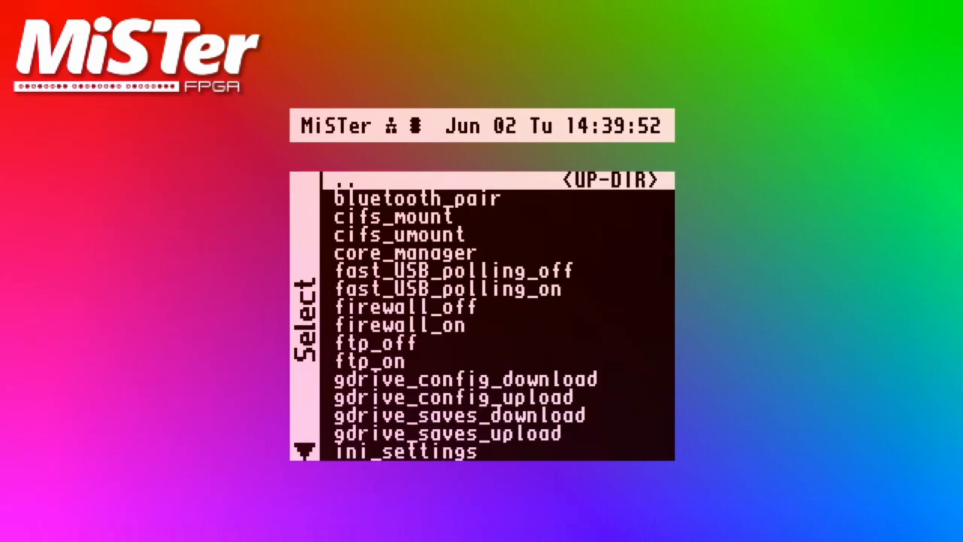
- Move down the Scripts list to reach the Update_RetroDriven_MAME_SE script and start it
key(down)
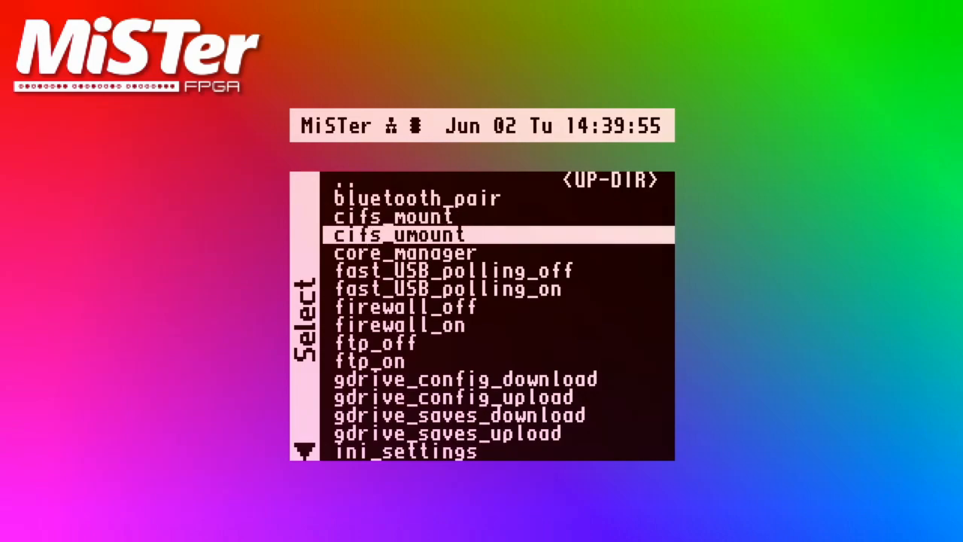
key(Down)
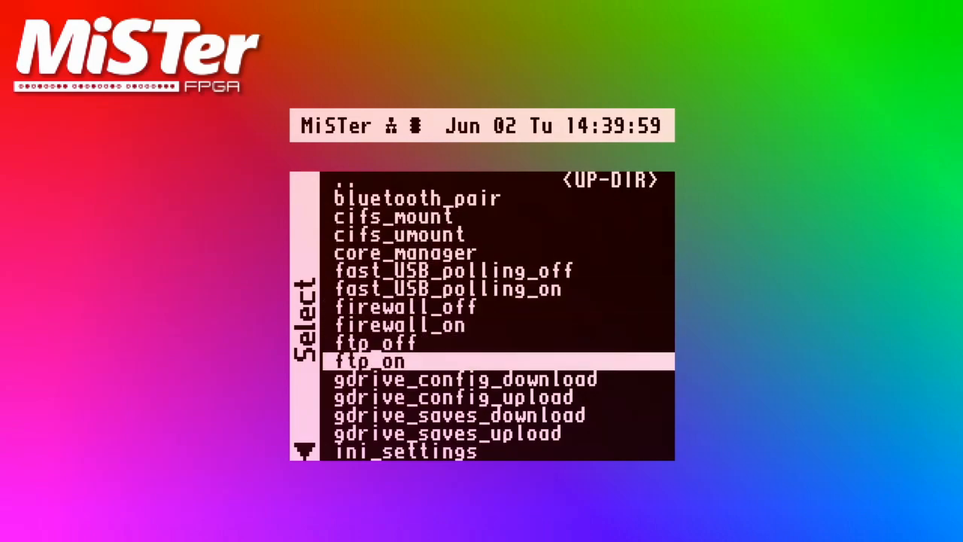
scroll(down, 3)
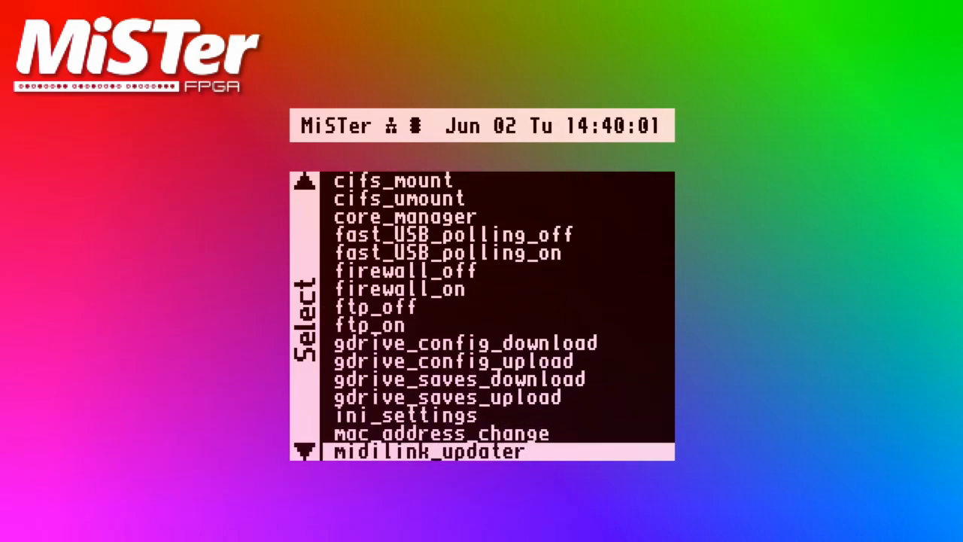
scroll(down, 3)
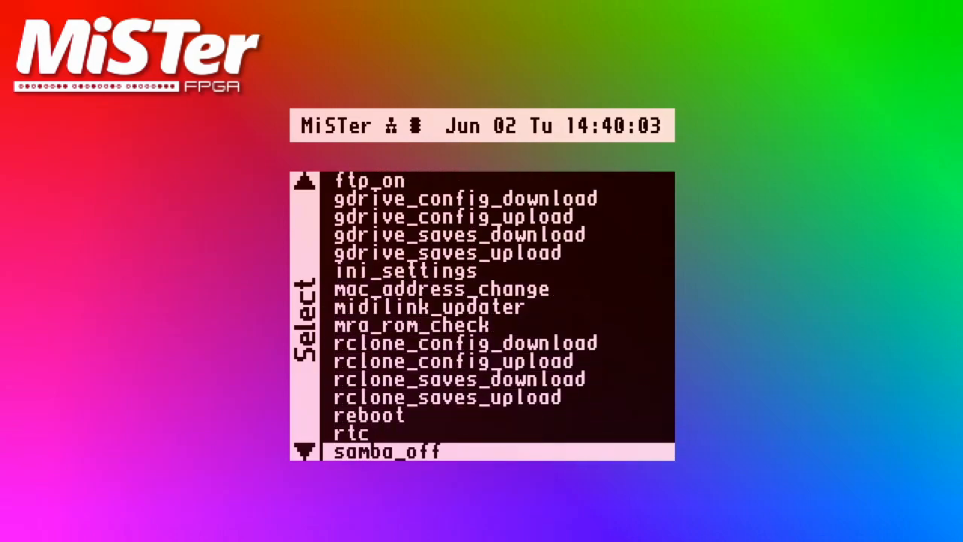
scroll(down, 3)
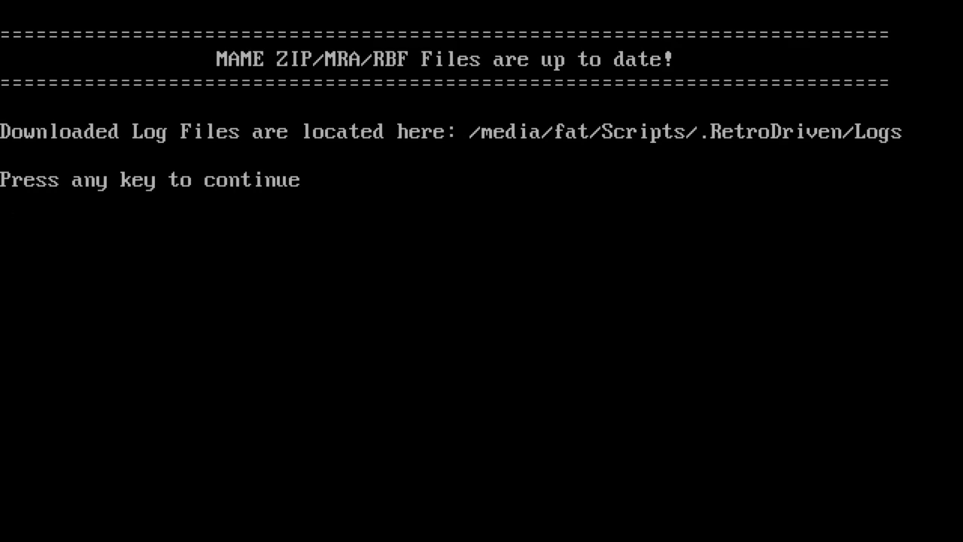
- Leave the finished updater, with MAME ZIP/MRA/RBF files up to date, and return to the Cores menu
key(enter)
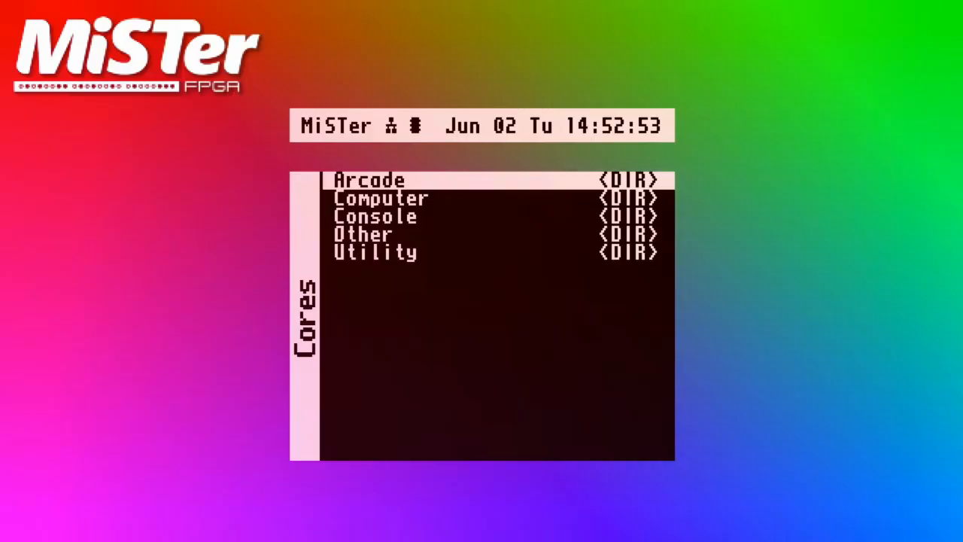